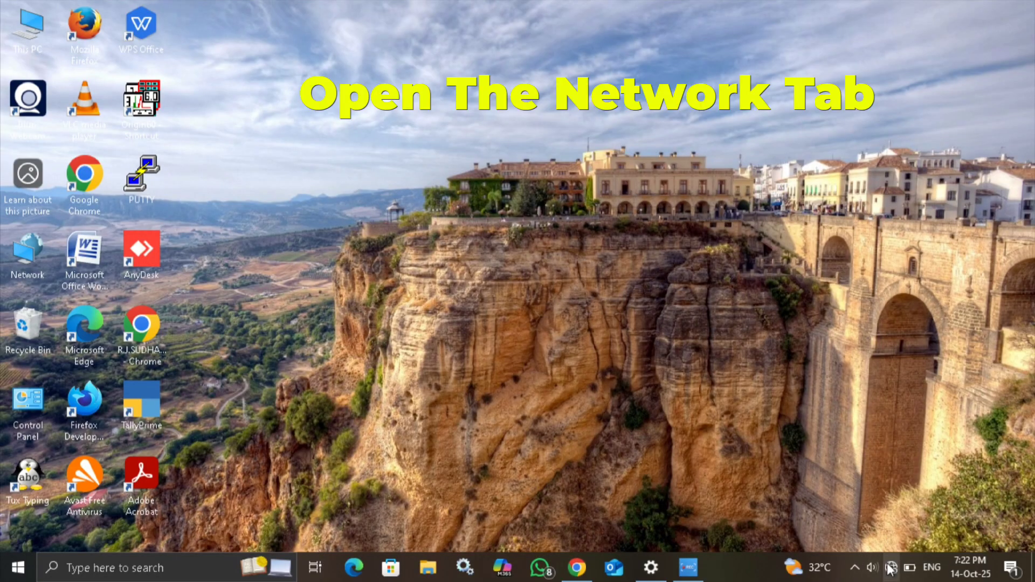
Show the taskbar network status and go to Network & Internet settings.
click(891, 568)
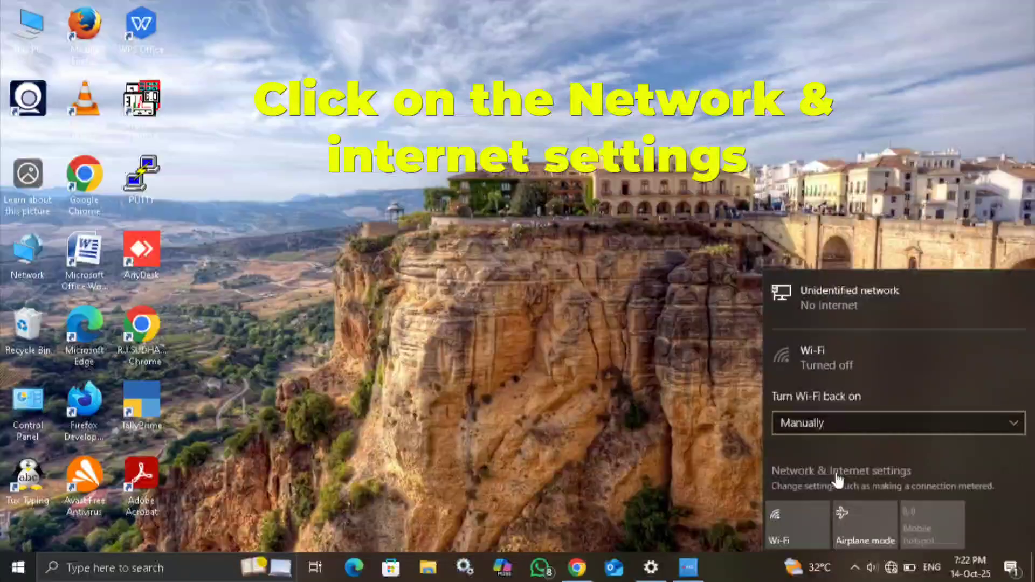
click(839, 471)
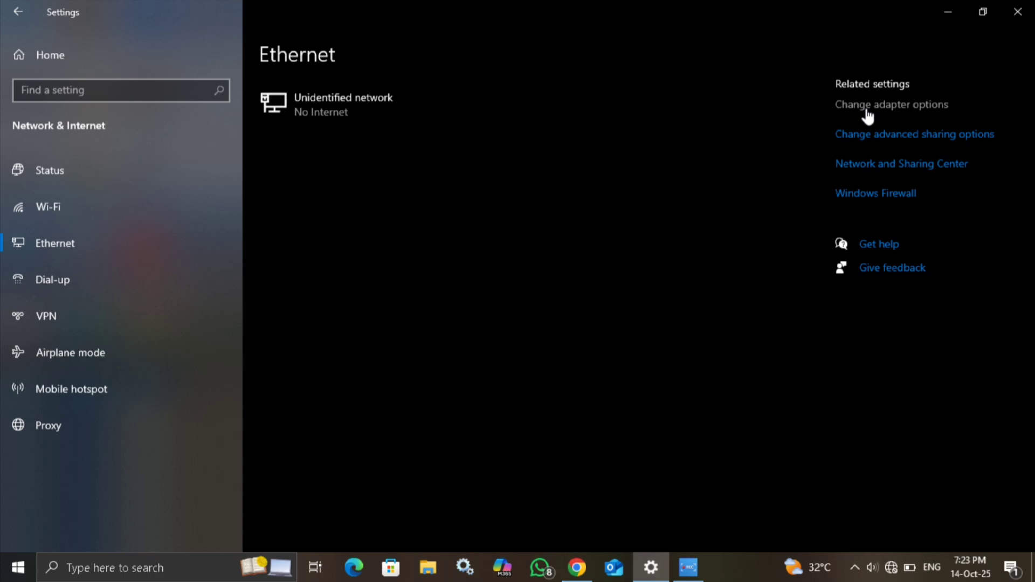
Disable and re-enable the Ethernet adapter in Network Connections; it stays unidentified.
click(891, 104)
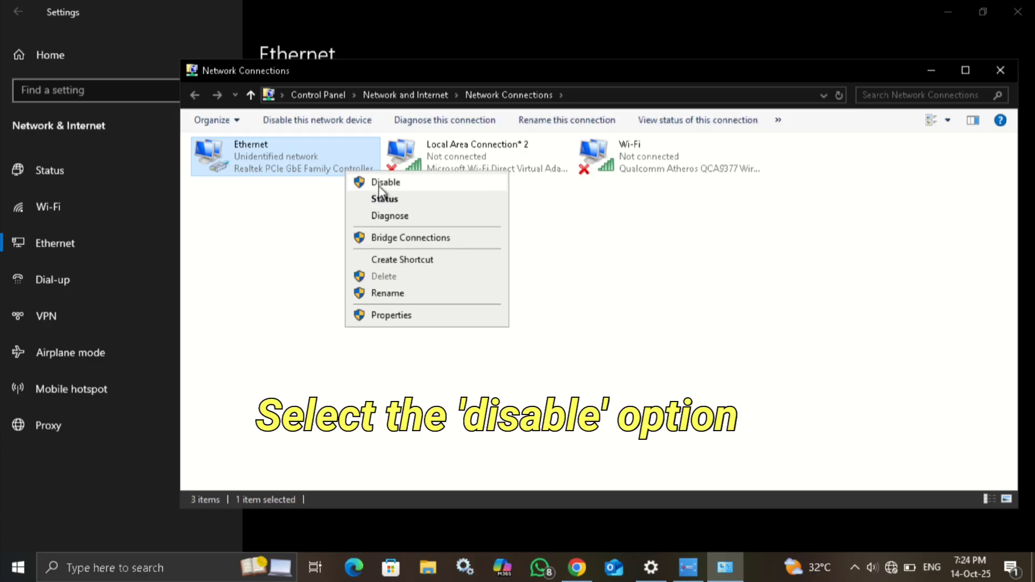
click(387, 184)
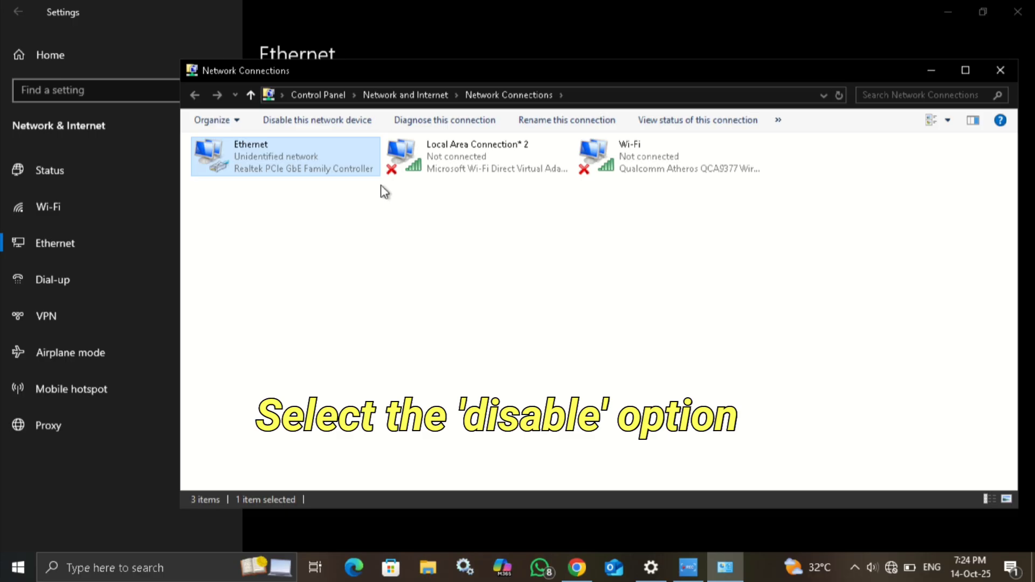
click(316, 120)
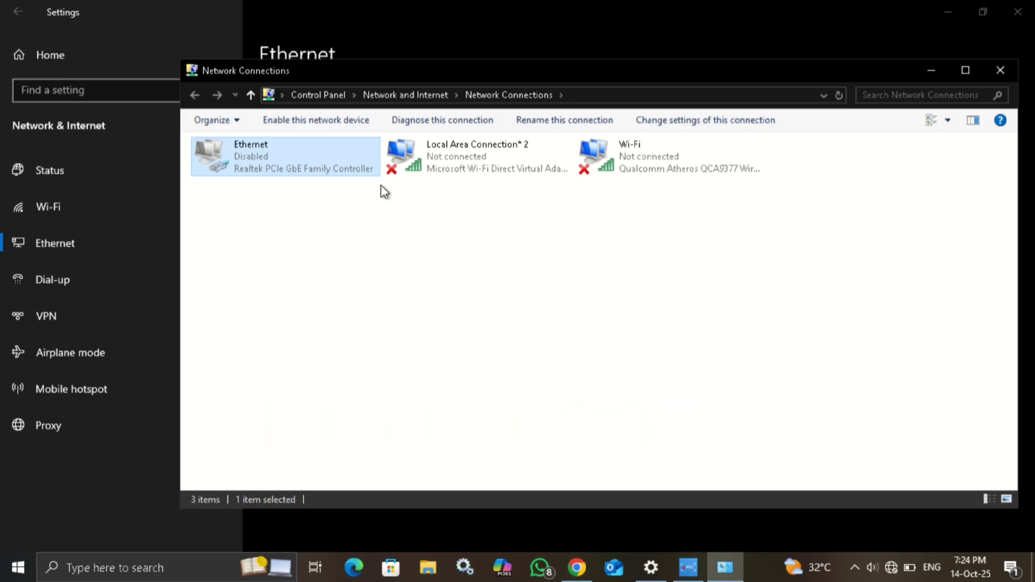
click(48, 170)
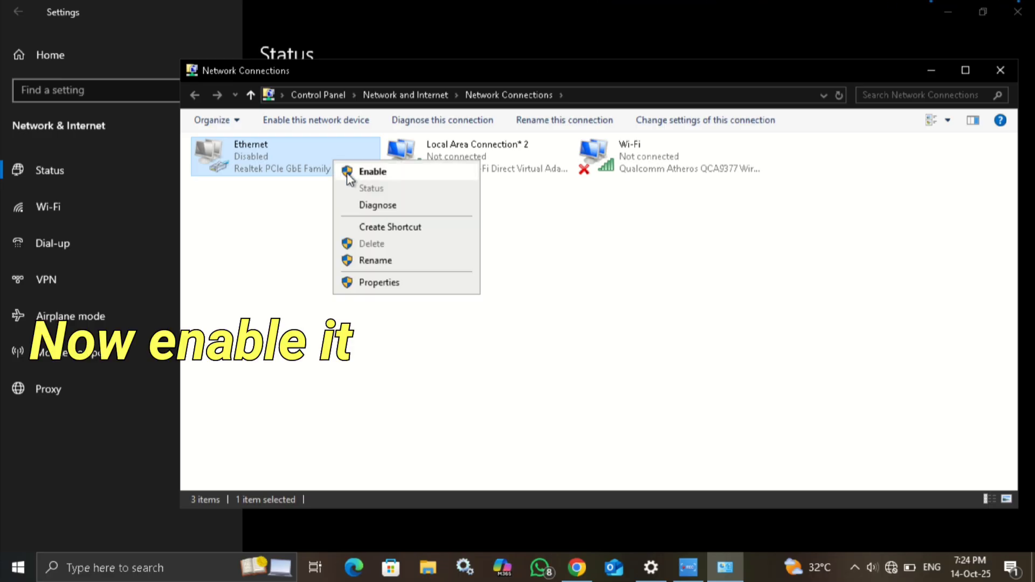
click(374, 171)
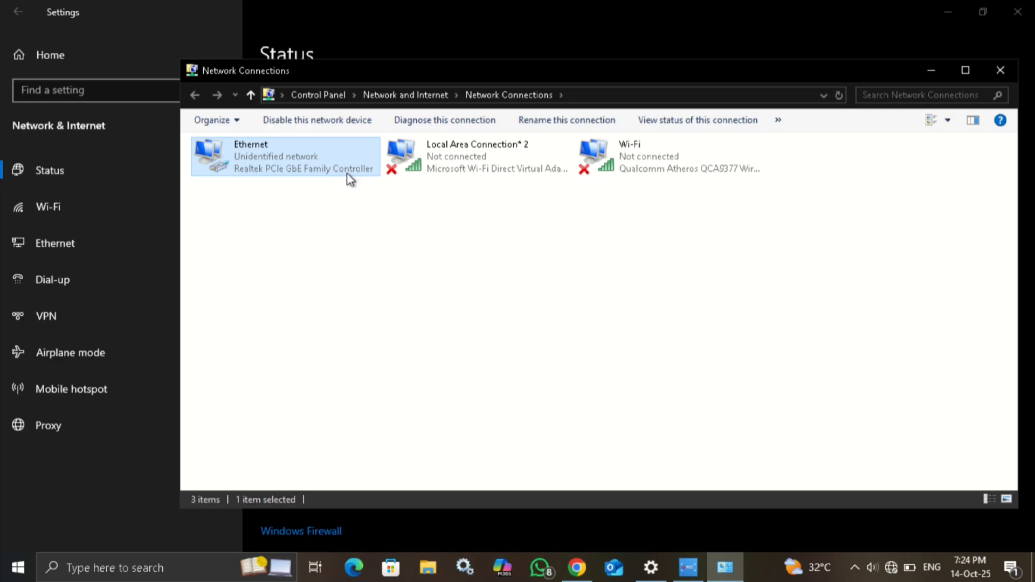
Search for Device Manager to inspect the network adapter's driver.
text(device Manager)
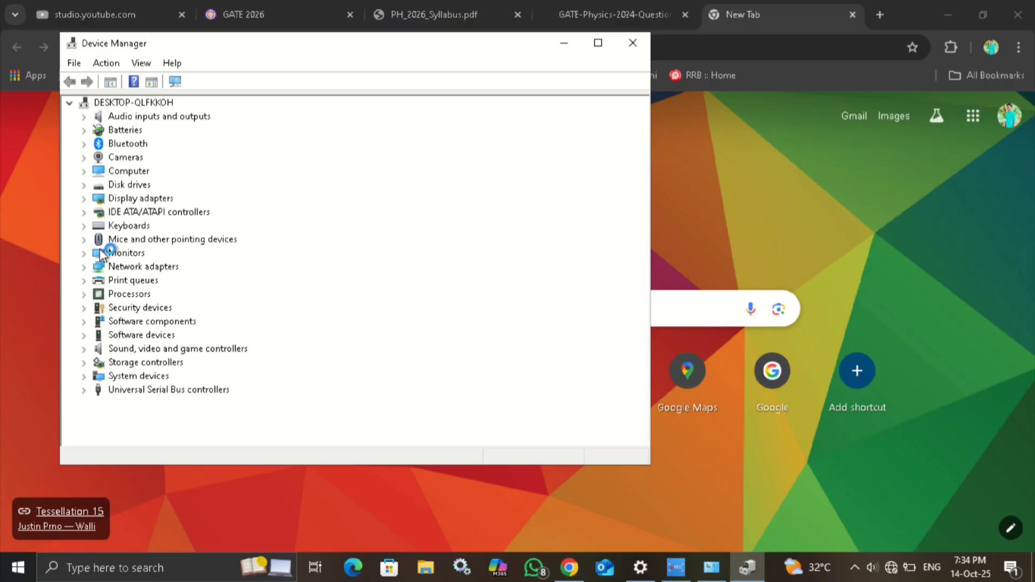
Start a manual driver update for the Realtek PCIe GbE Family Controller.
click(84, 267)
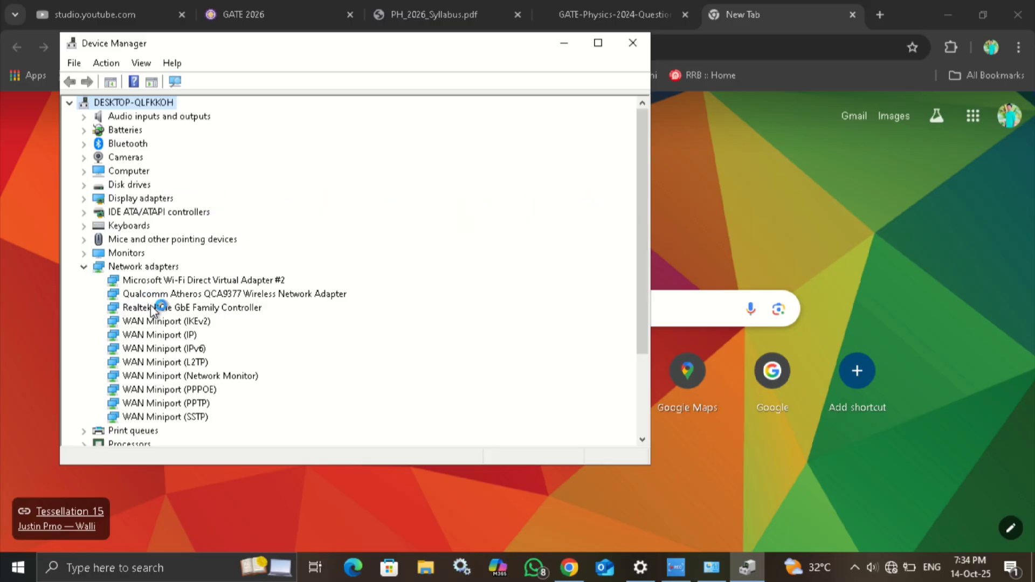
right_click(191, 308)
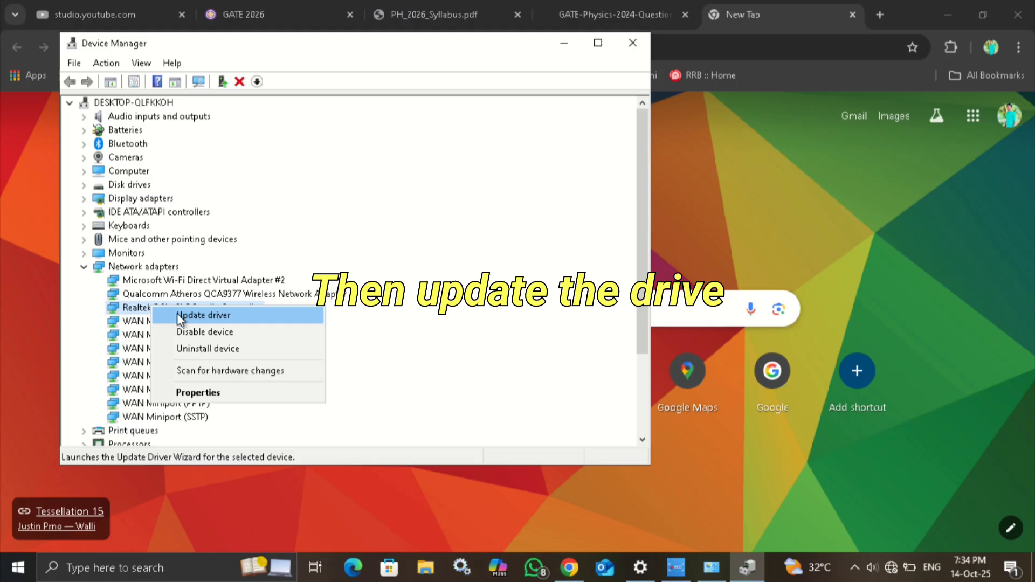
click(202, 315)
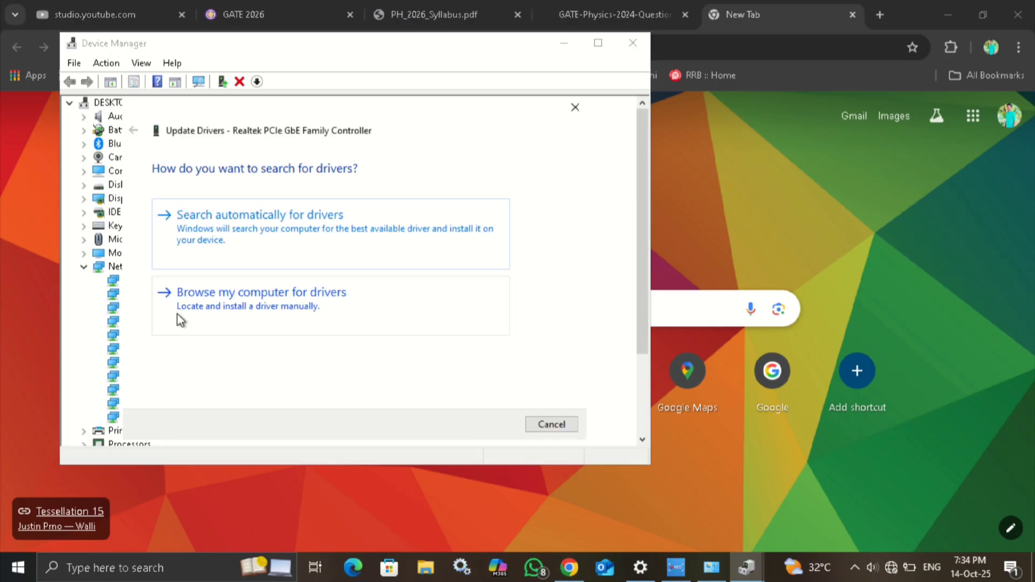
click(260, 292)
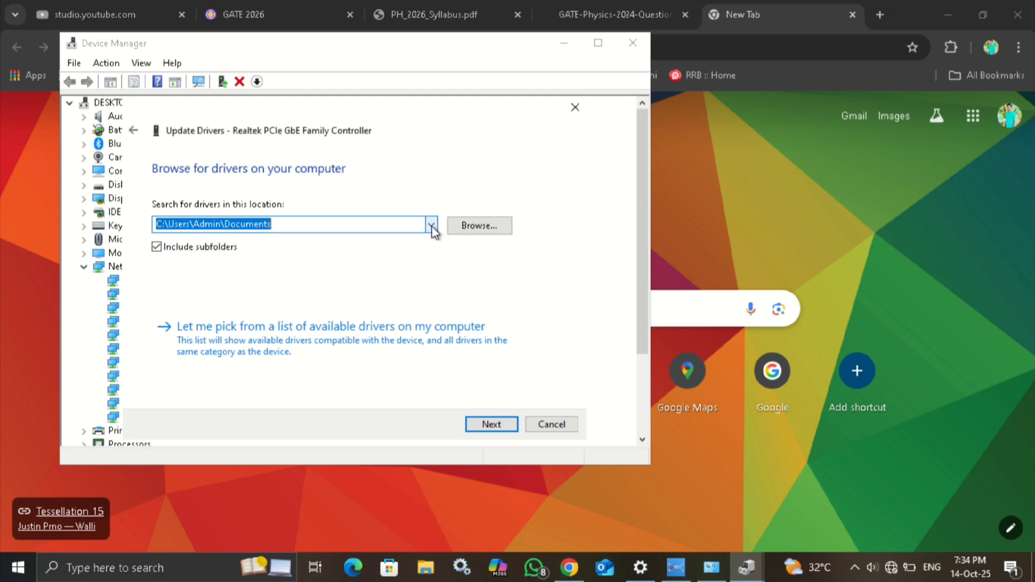
Search This PC for drivers; Windows reports the best driver is already installed.
click(479, 225)
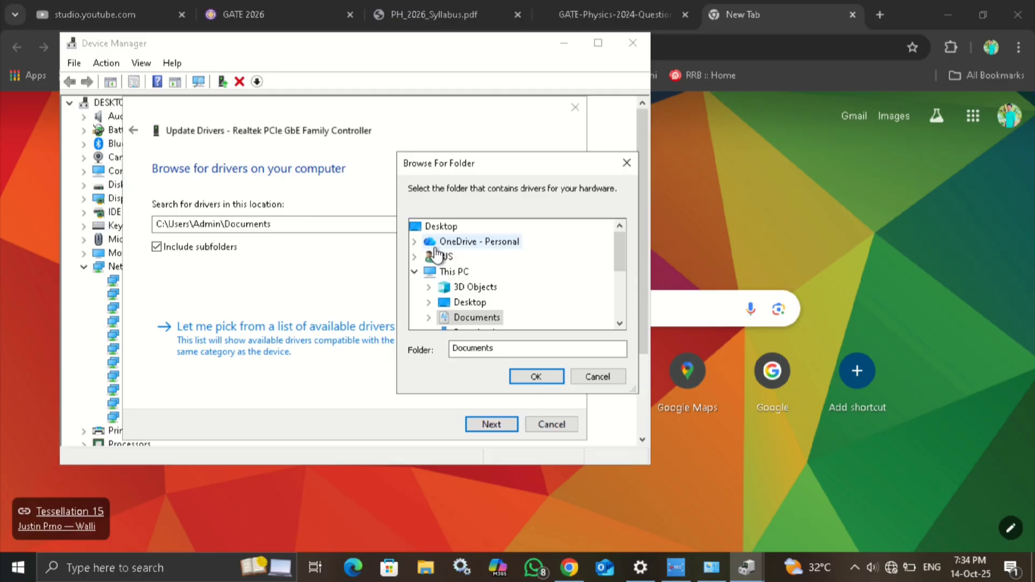
click(453, 272)
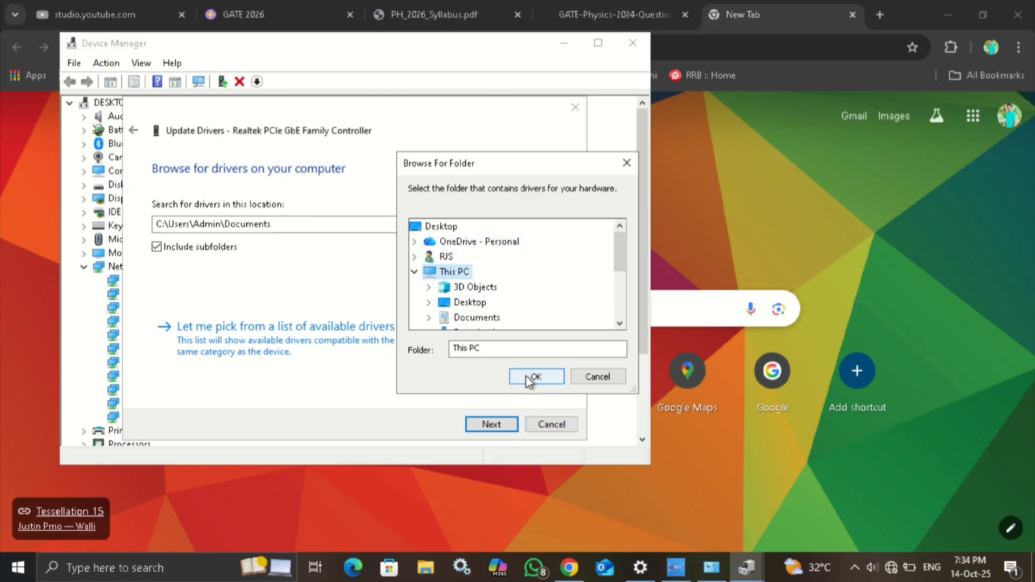
click(536, 377)
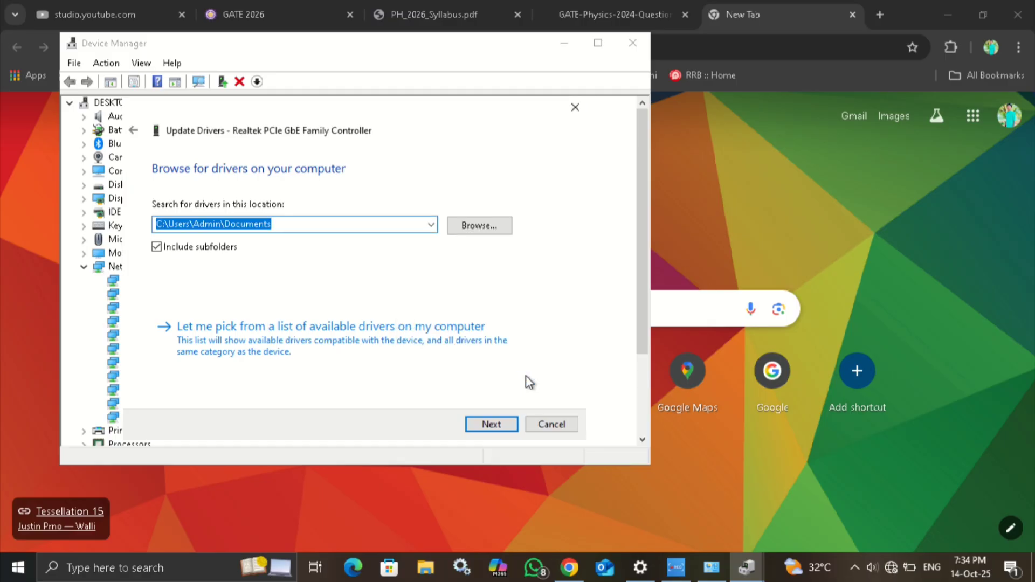
click(491, 424)
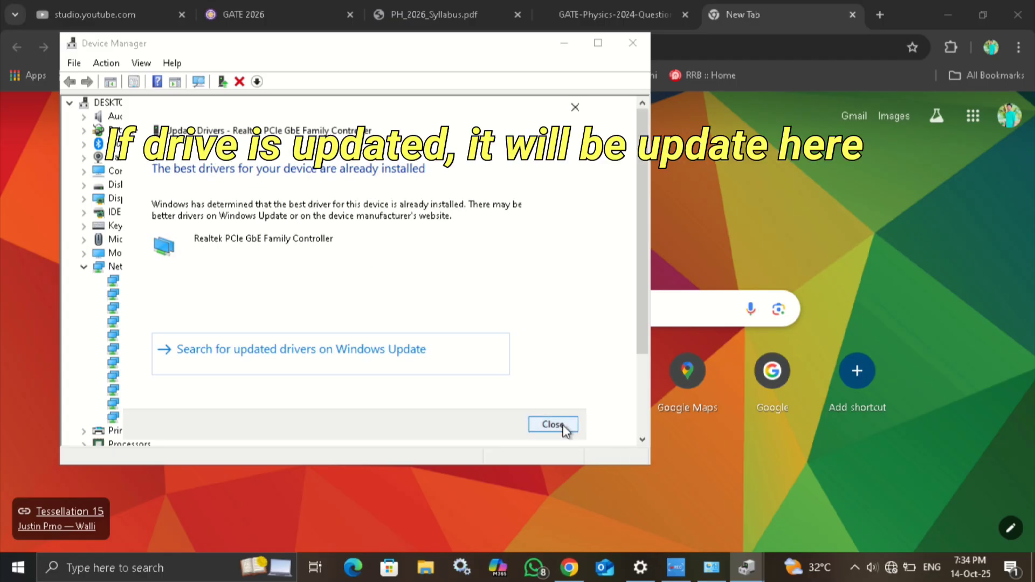
click(552, 425)
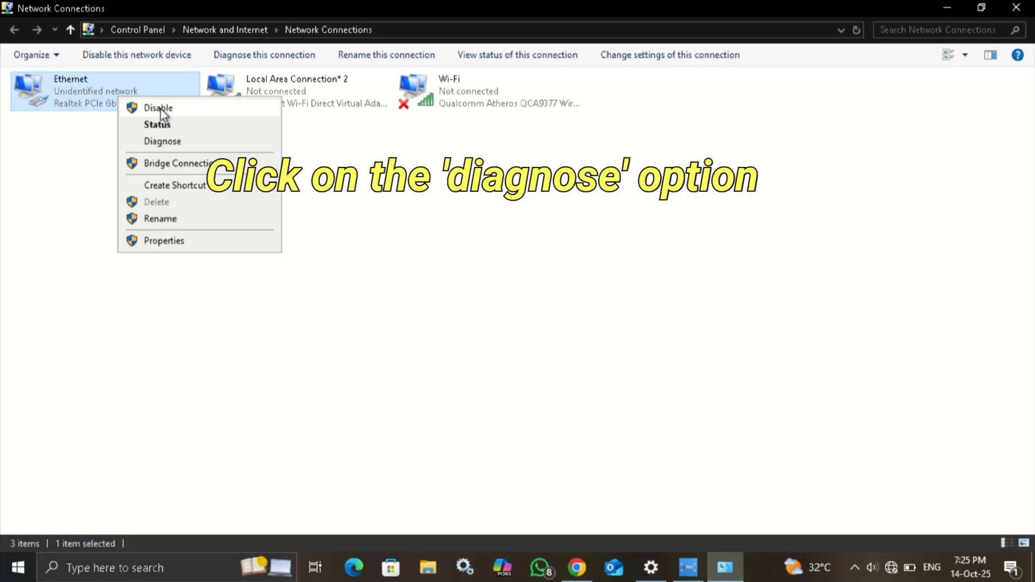
mouse_move(166, 163)
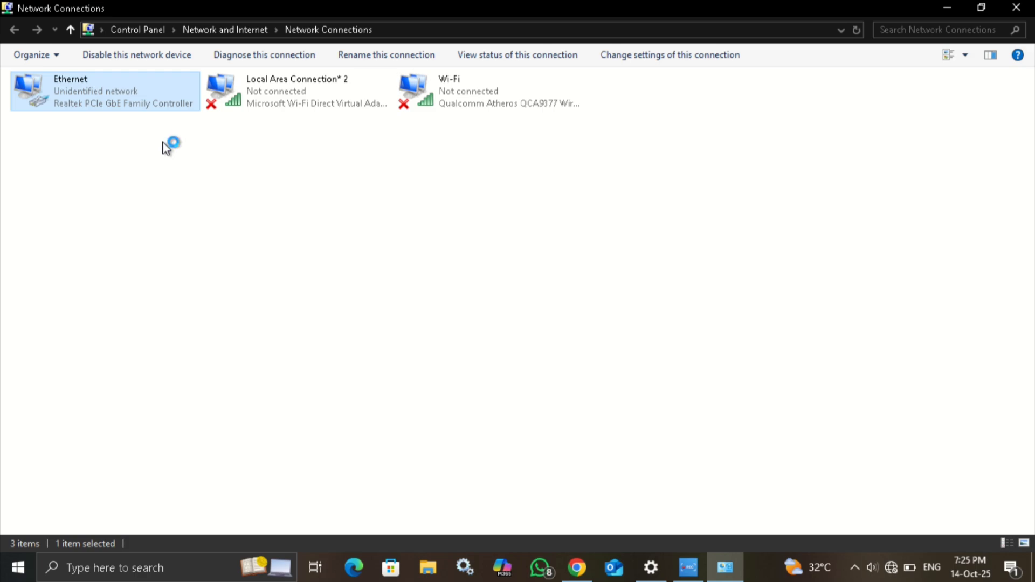
Run Windows Network Diagnostics on Ethernet, which leaves the invalid IP configuration unfixed.
click(264, 55)
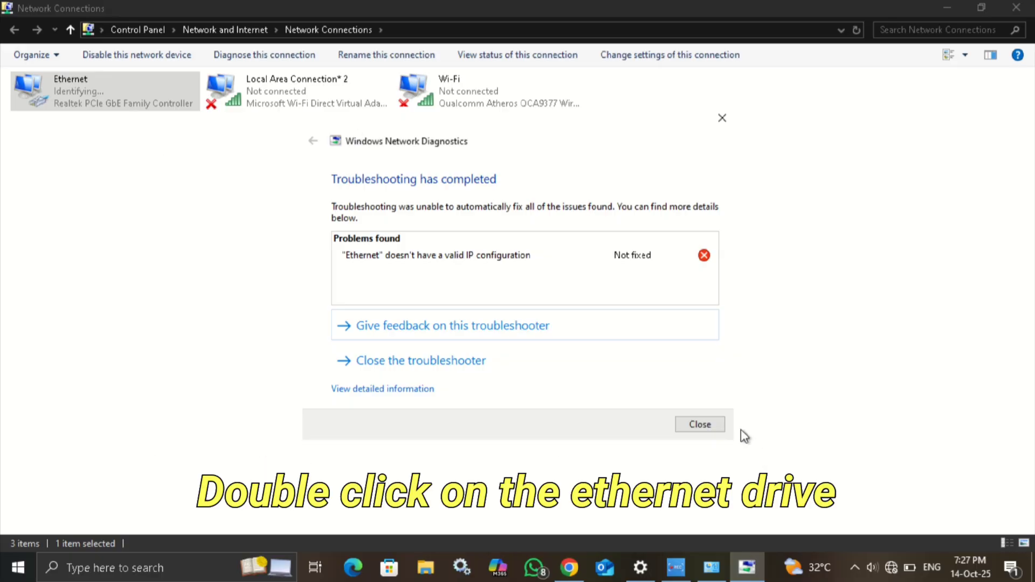
double_click(99, 91)
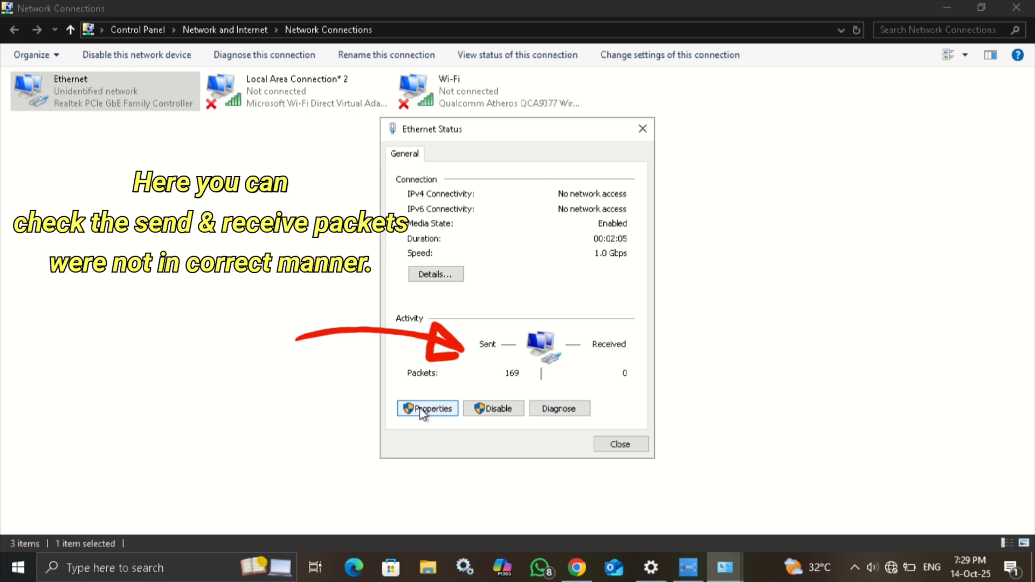
Reach the Internet Protocol Version 4 (TCP/IPv4) properties of the Ethernet connection.
click(427, 407)
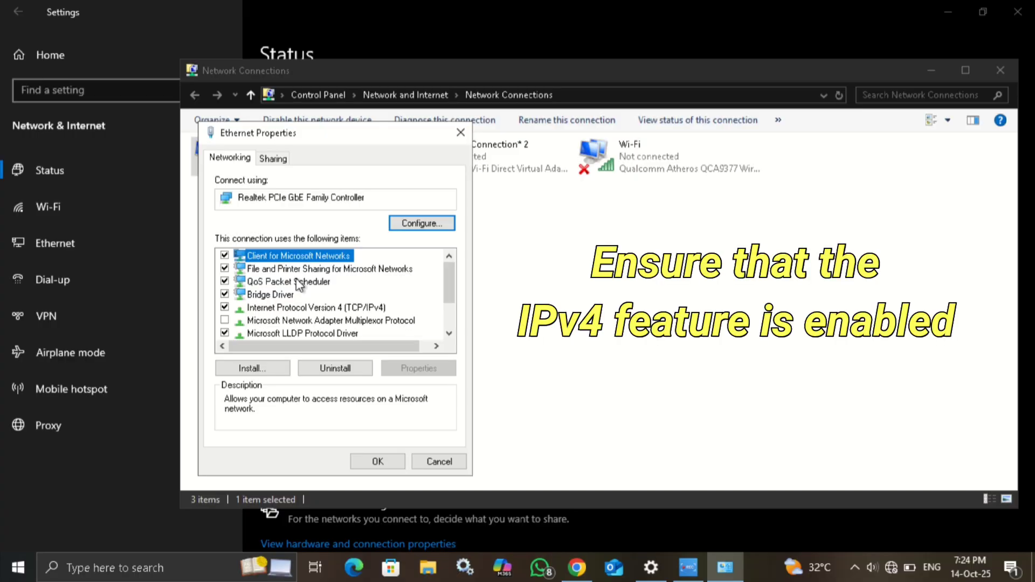
click(308, 308)
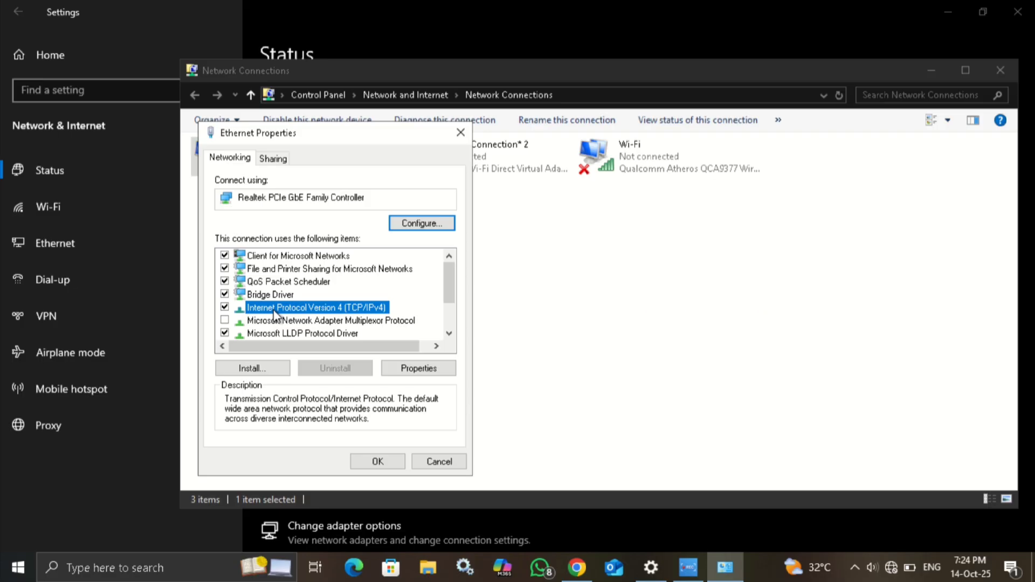
click(418, 369)
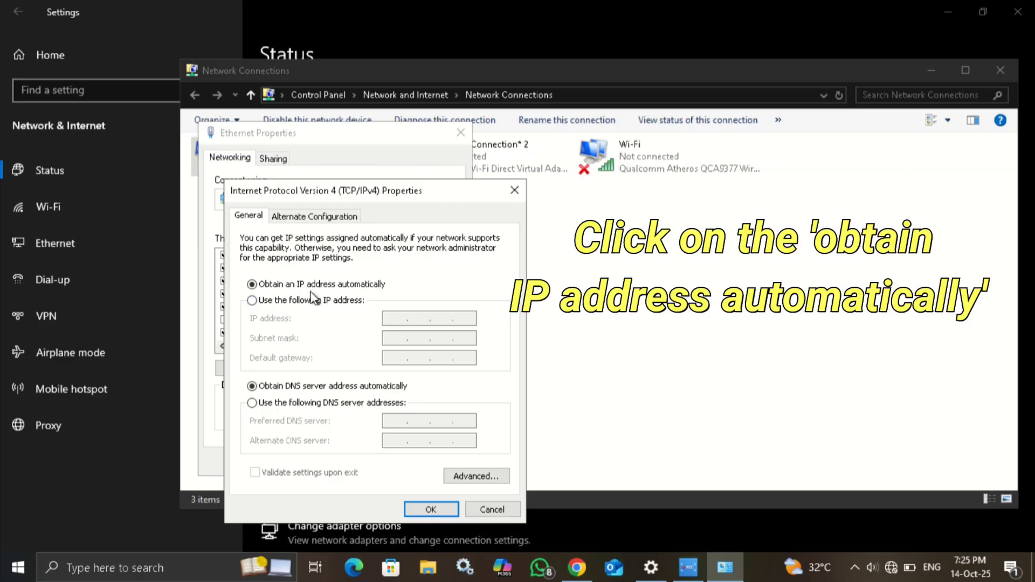
Set Ethernet to obtain its IP address automatically and confirm the status shows Internet access.
click(250, 284)
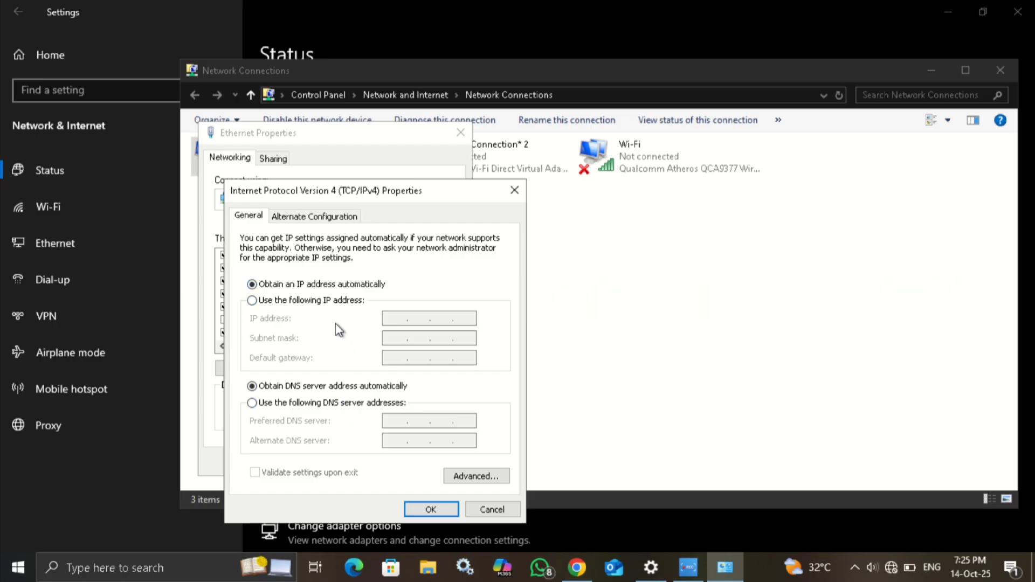
click(430, 509)
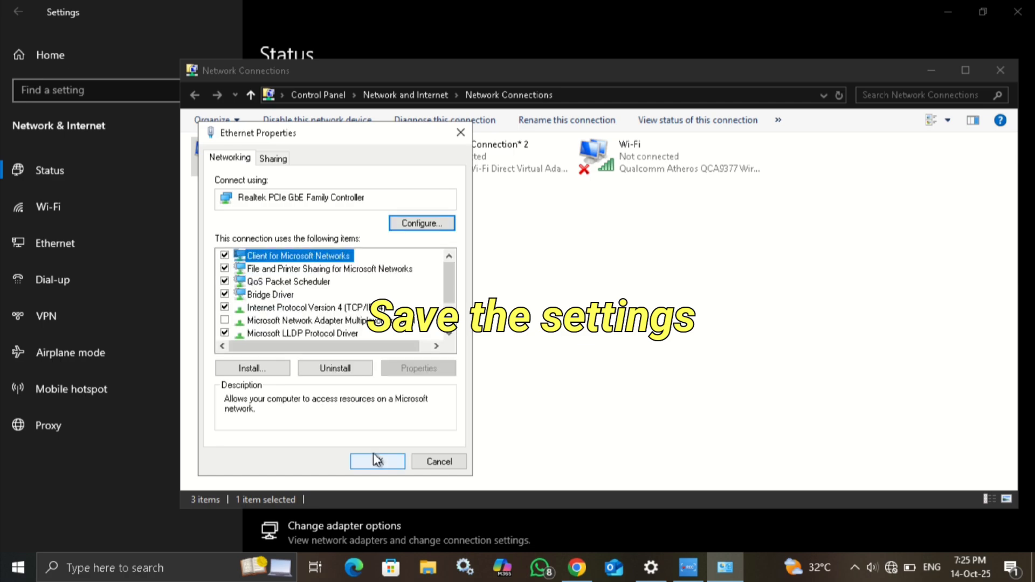
click(377, 461)
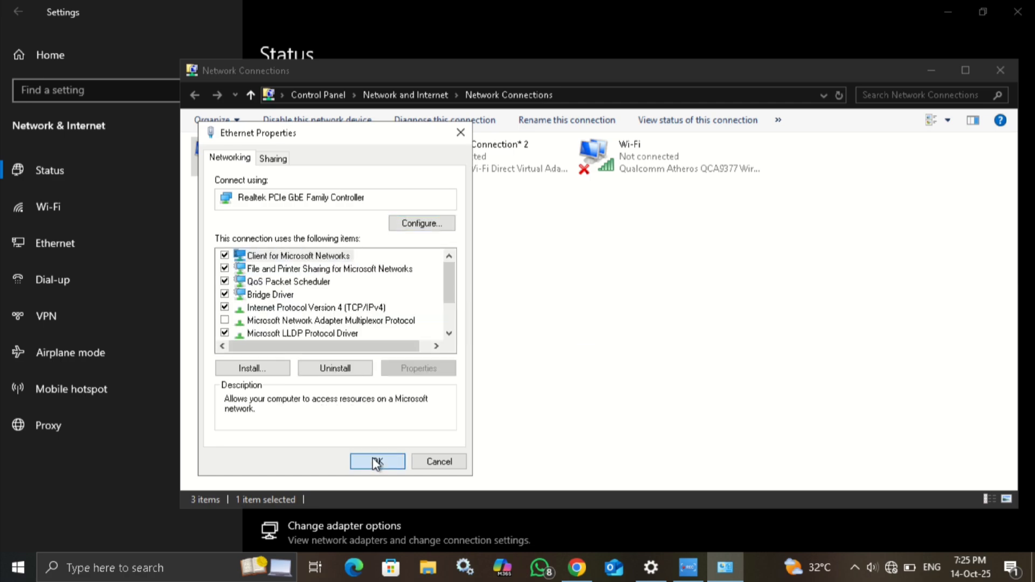
click(377, 461)
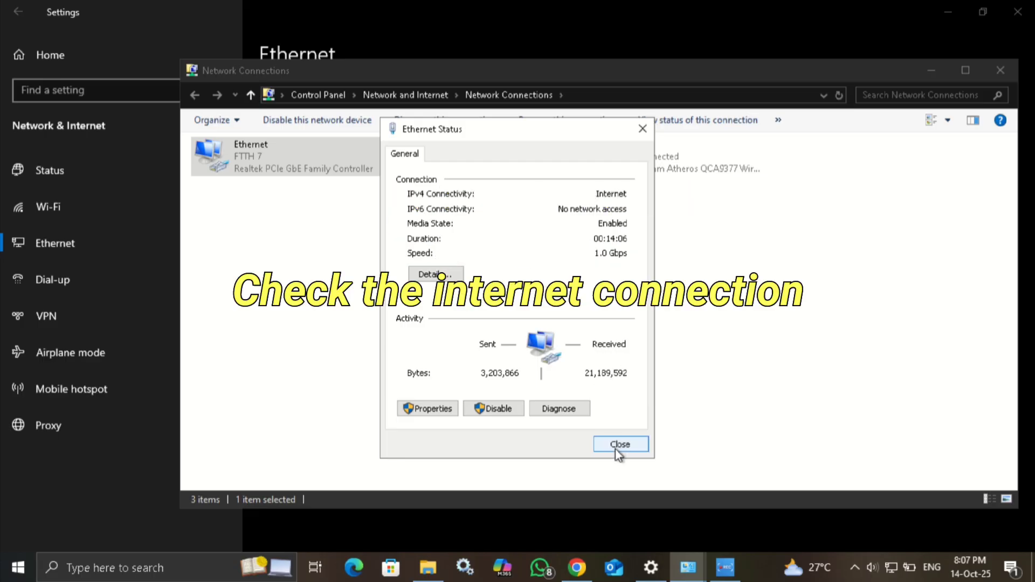
click(619, 443)
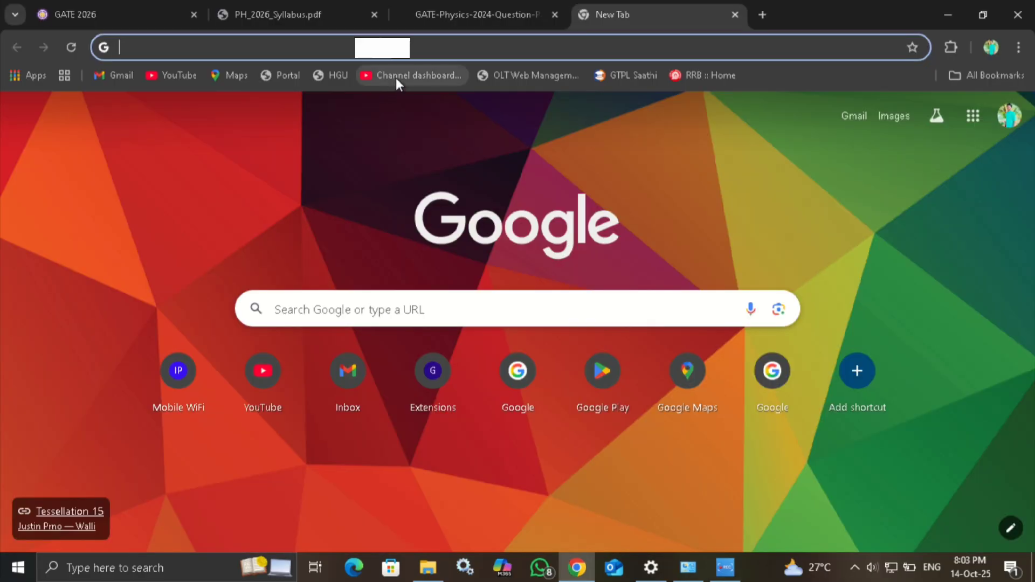
Load the YouTube Studio dashboard and its Content page to verify the connection works.
click(411, 75)
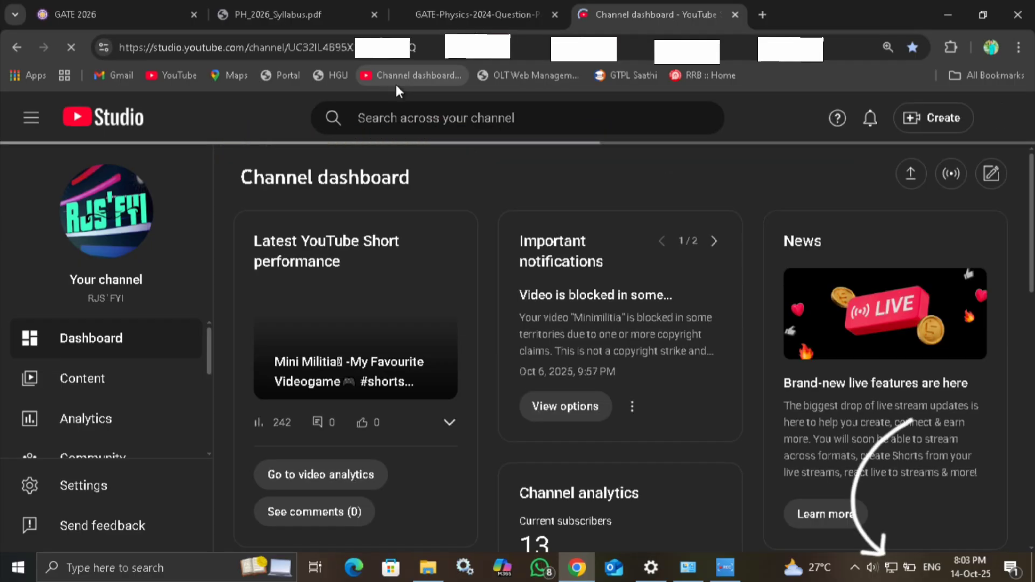
click(82, 378)
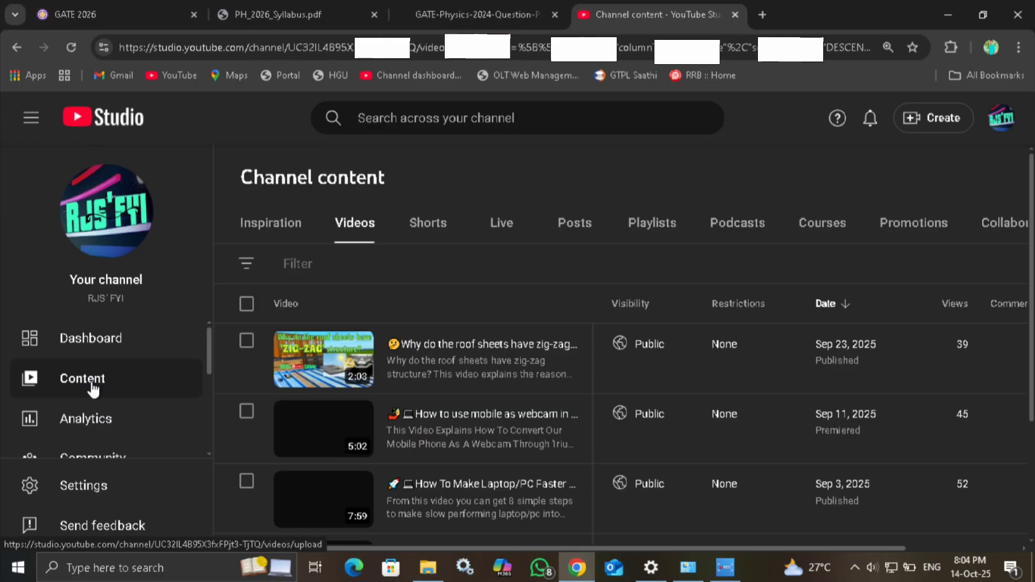